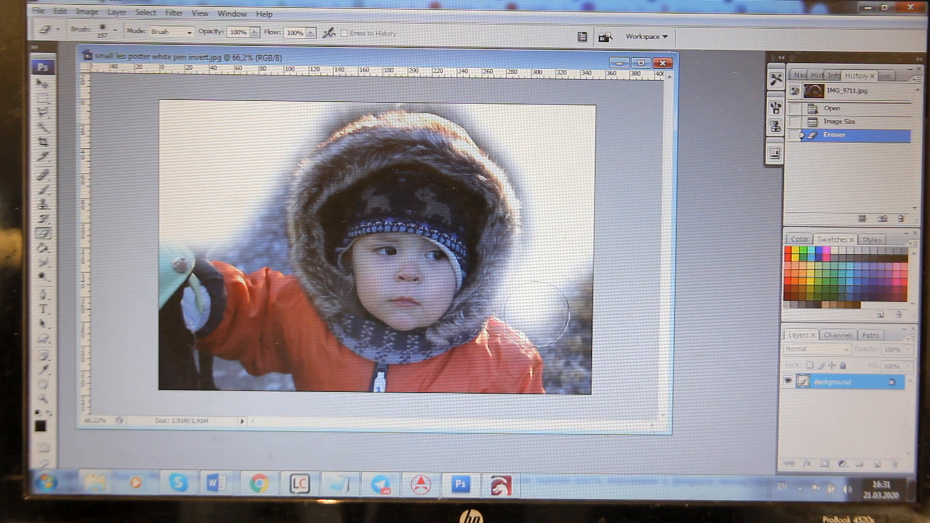
Erase the left background and outstretched arm to white with the Eraser tool
drag(533, 314, 581, 350)
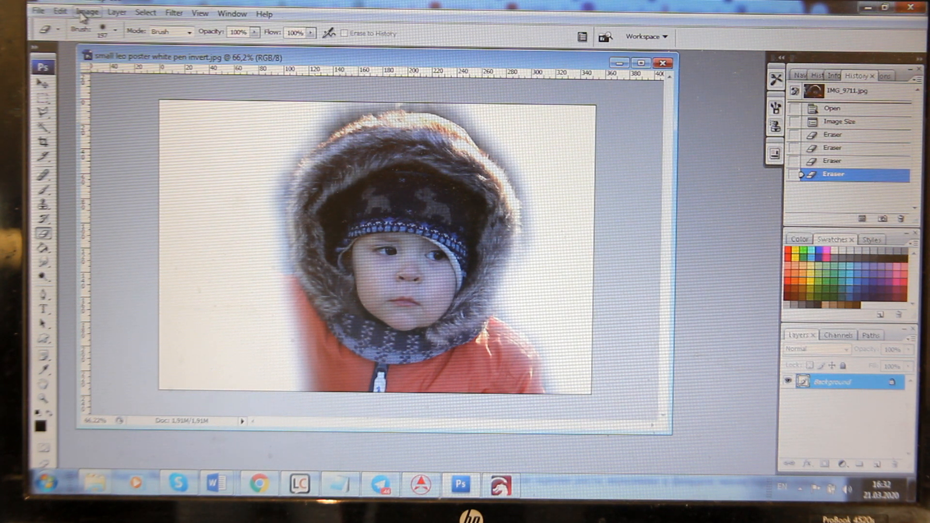
Apply the Black & White adjustment with its default settings to the vignetted portrait
click(87, 12)
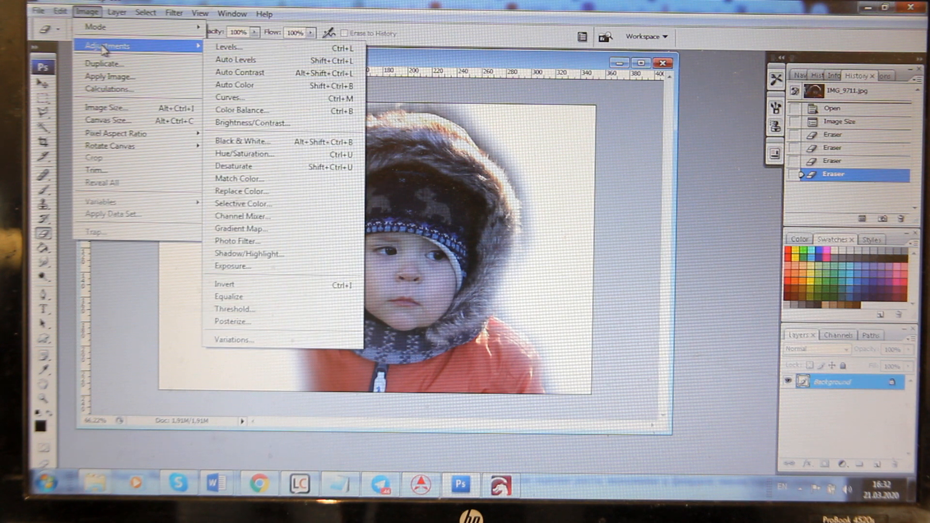
click(242, 141)
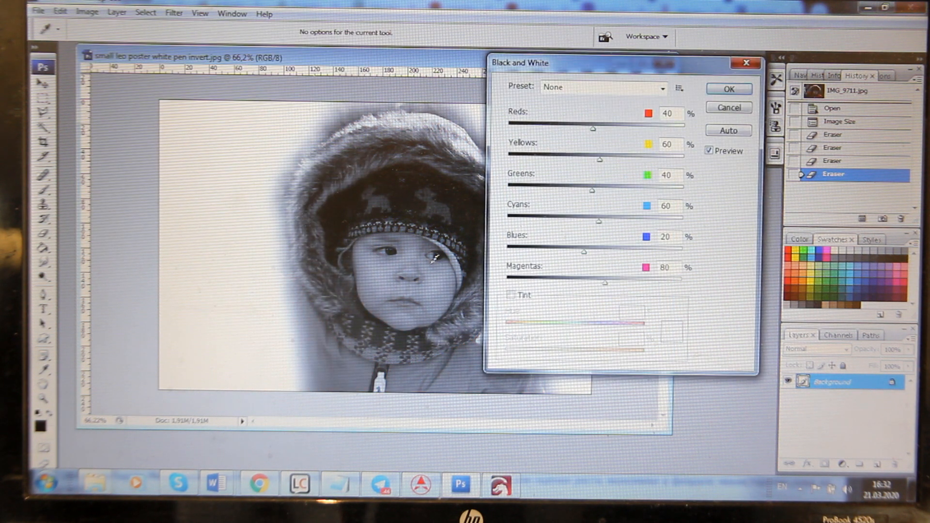
click(728, 90)
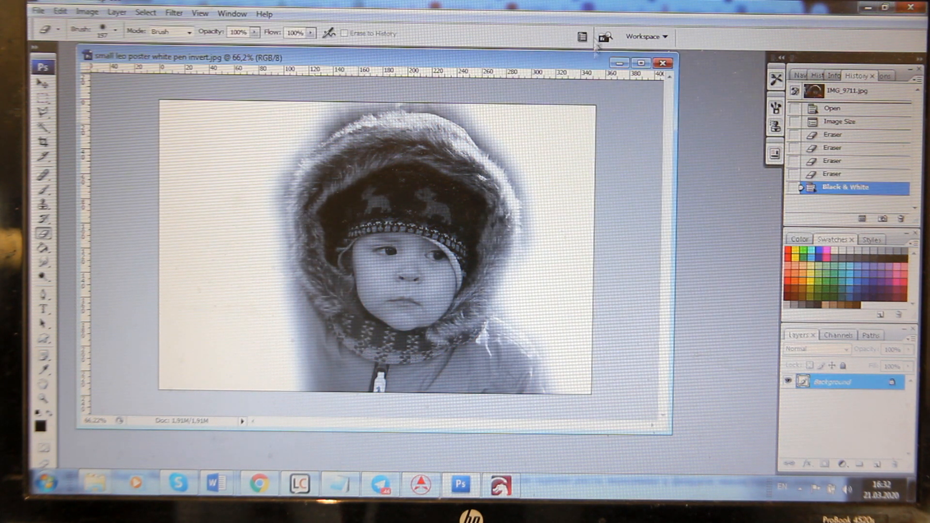
click(87, 12)
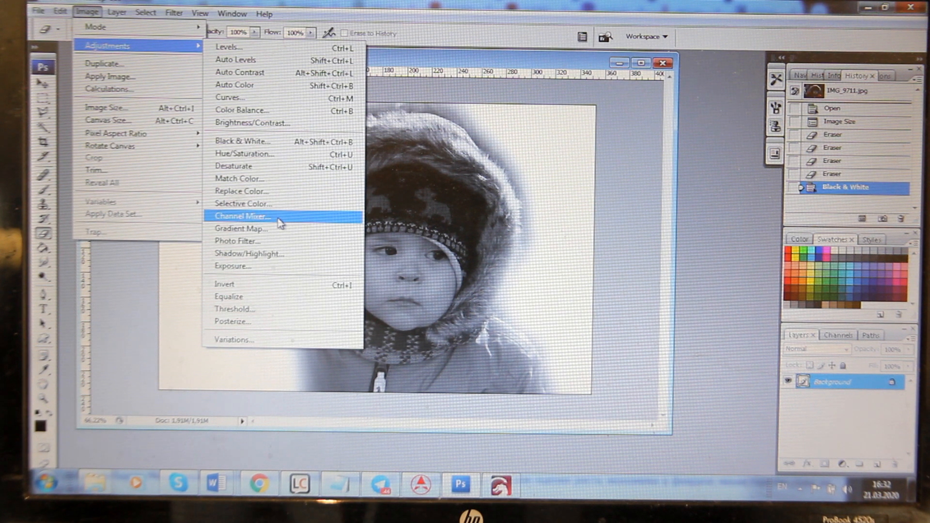
mouse_move(272, 323)
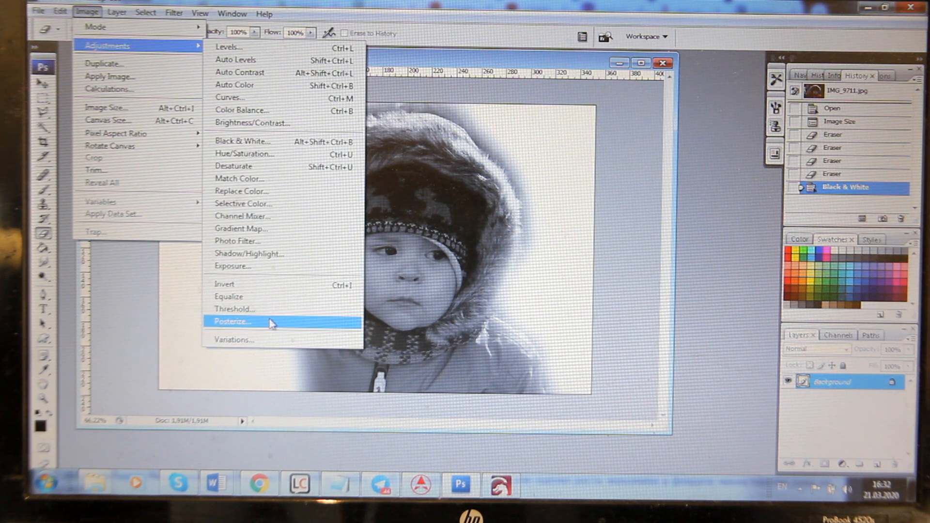
Apply Posterize with Levels set to 10, flattening the grey tones into bands
click(232, 321)
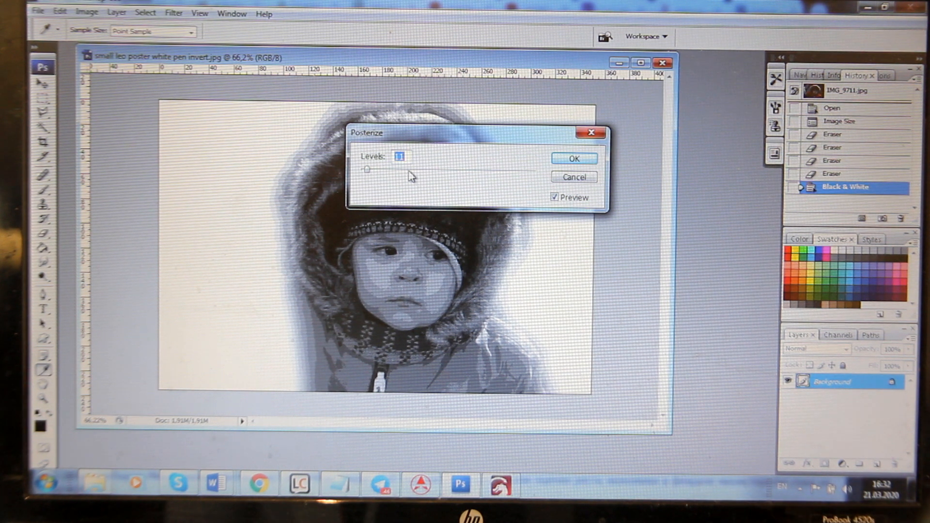
text(10)
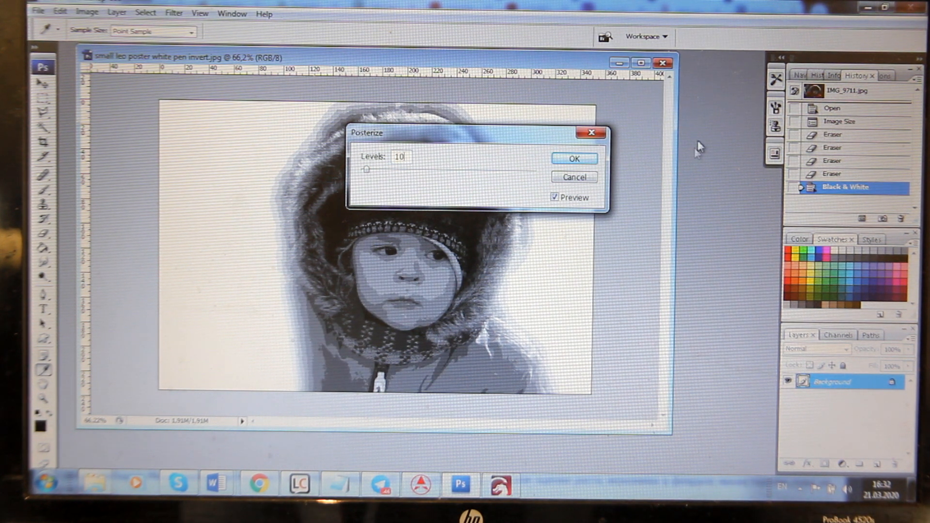
click(573, 158)
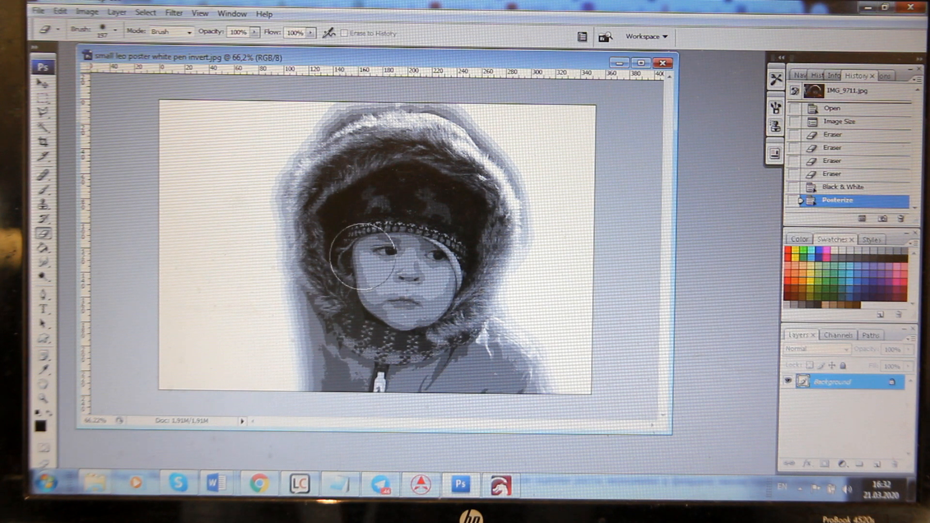
Apply Brightness/Contrast with Brightness +68 and Contrast +21
click(88, 12)
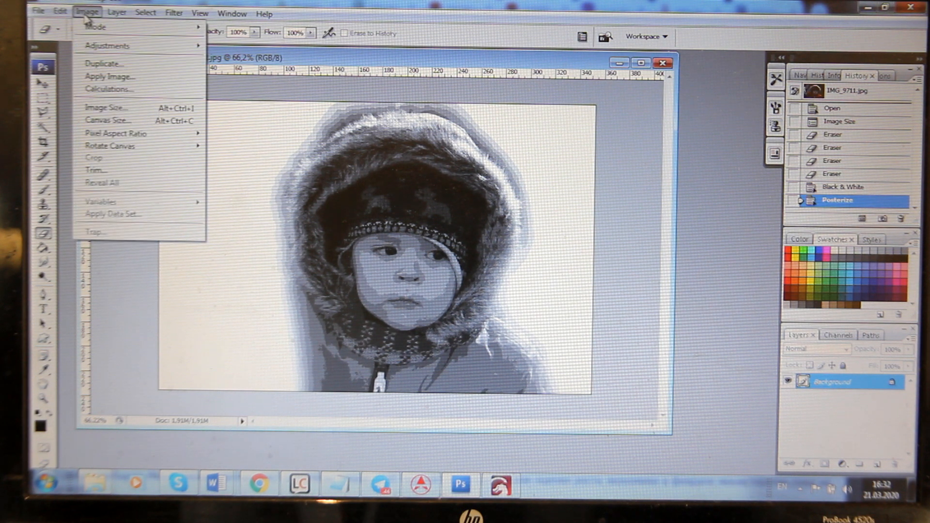
mouse_move(109, 47)
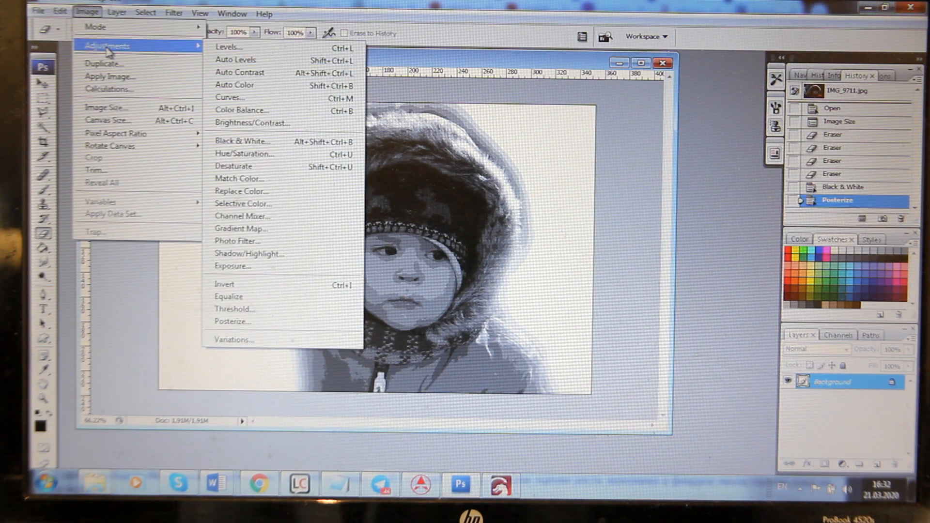
click(252, 123)
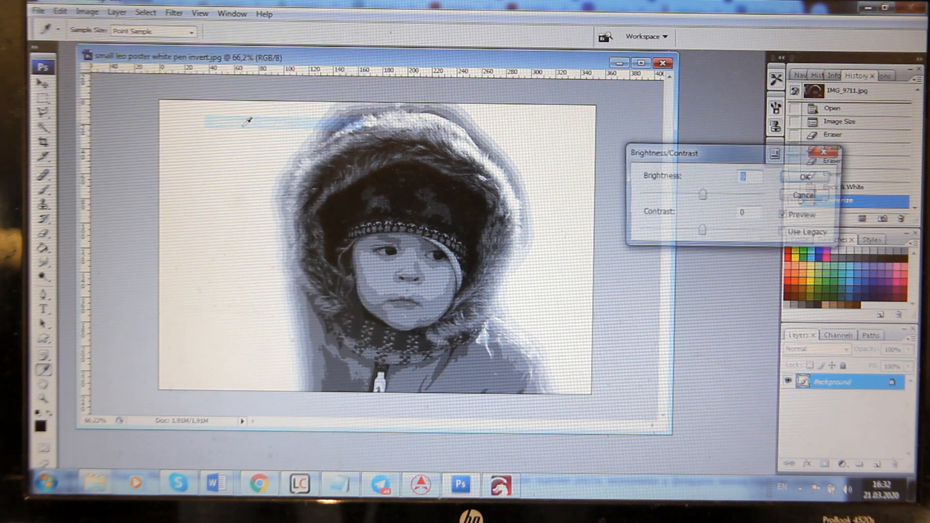
drag(703, 193, 730, 194)
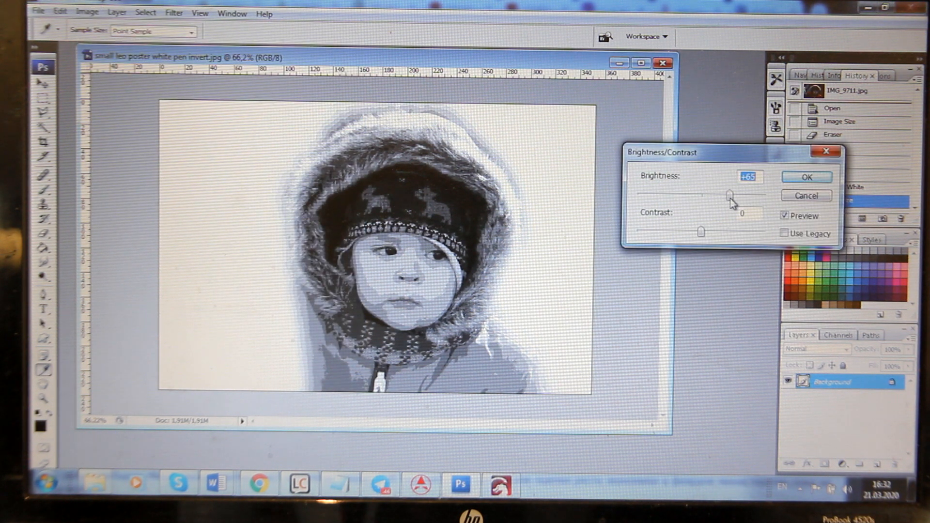
drag(729, 195, 730, 194)
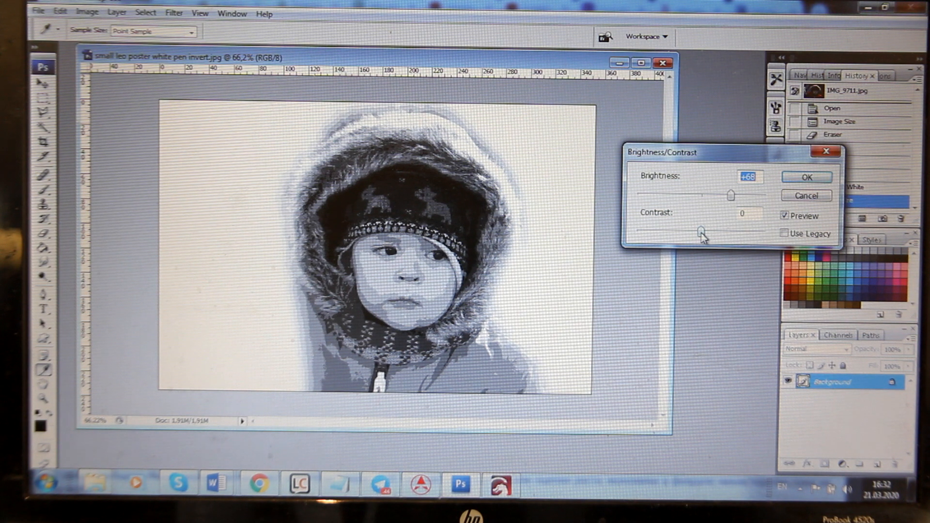
drag(700, 232, 714, 231)
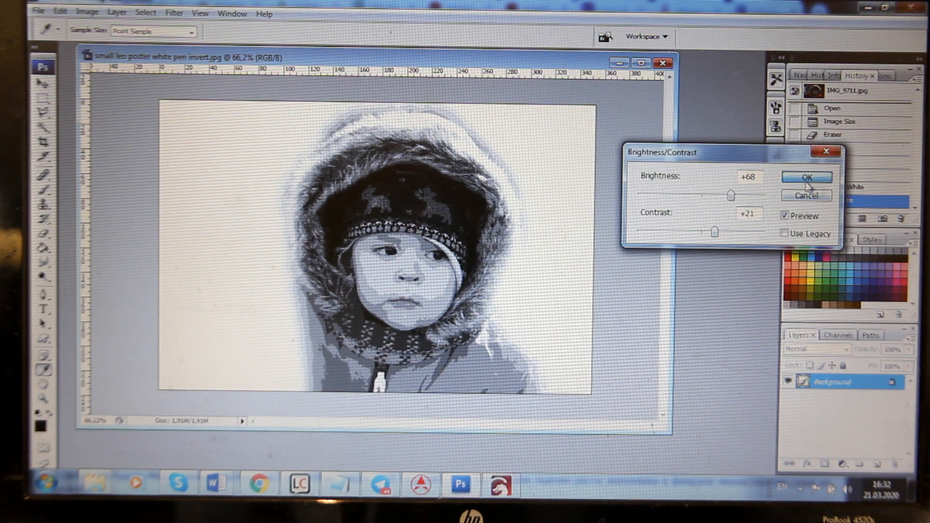
click(806, 176)
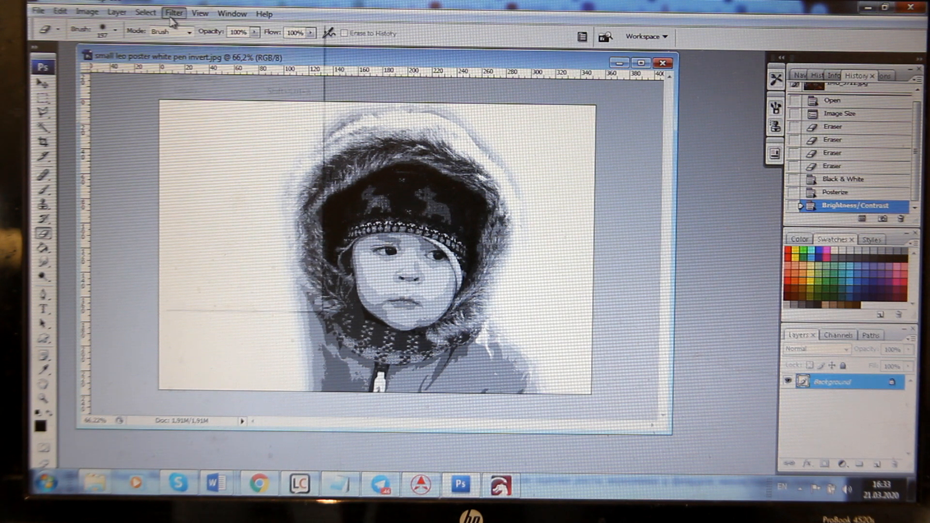
Choose the Sketch > Graphic Pen filter, keep Stroke Length 15, and lower Light/Dark Balance
click(174, 13)
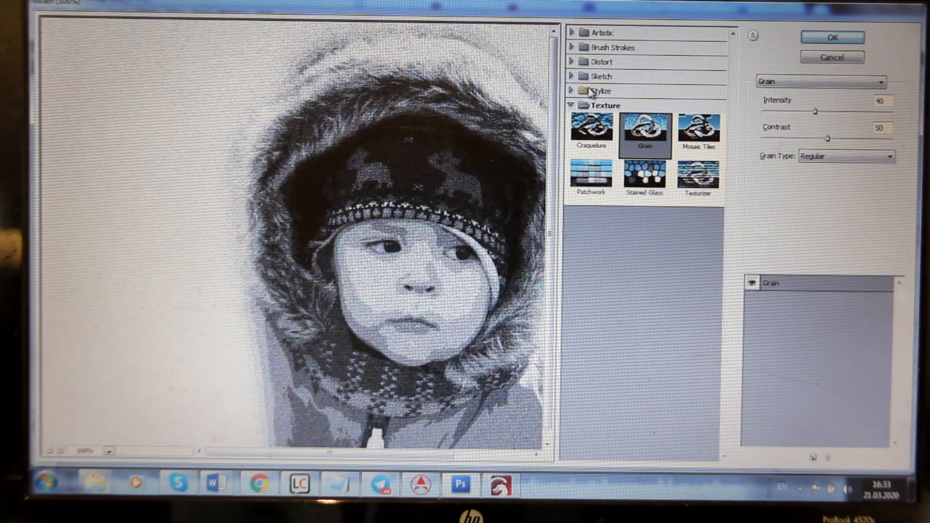
click(598, 76)
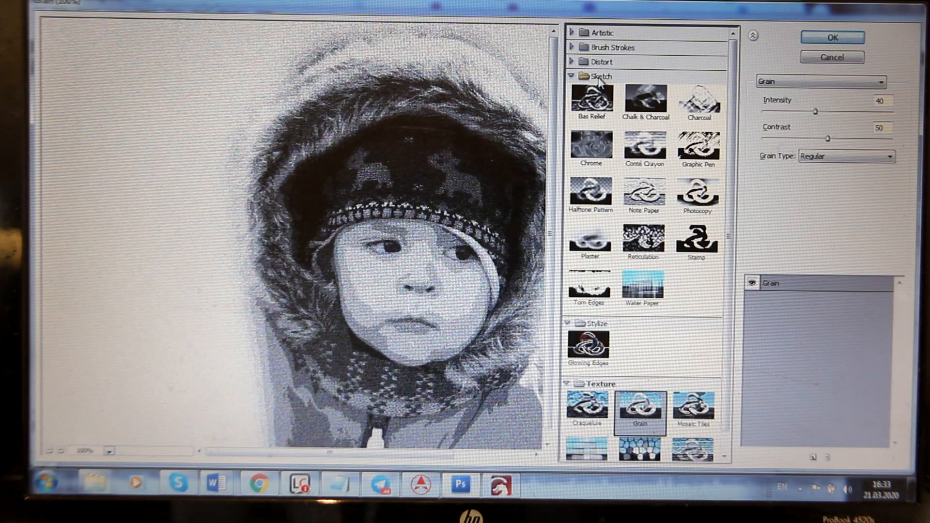
click(697, 148)
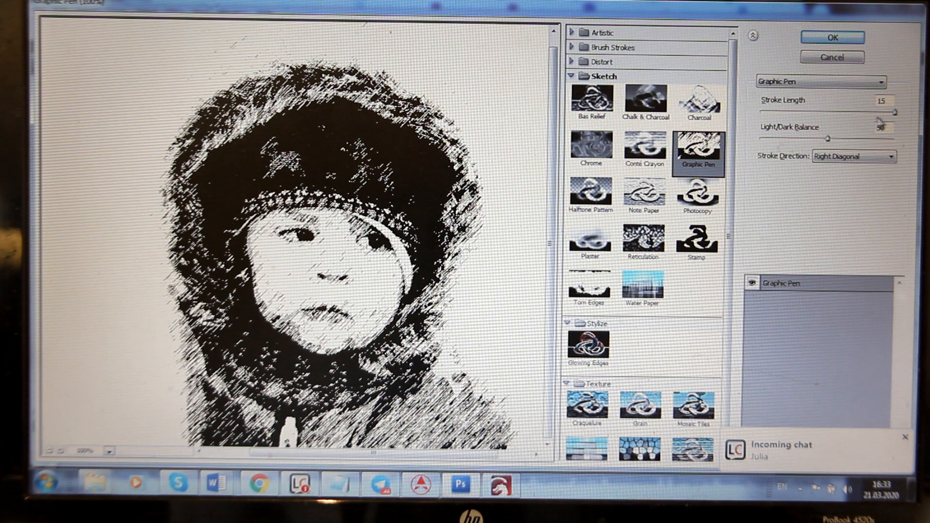
drag(892, 111, 809, 111)
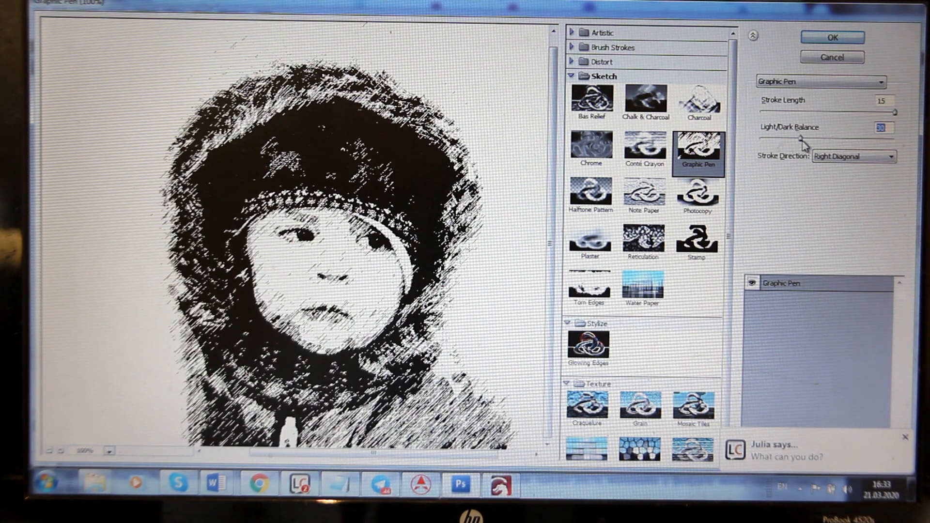
drag(803, 136, 795, 137)
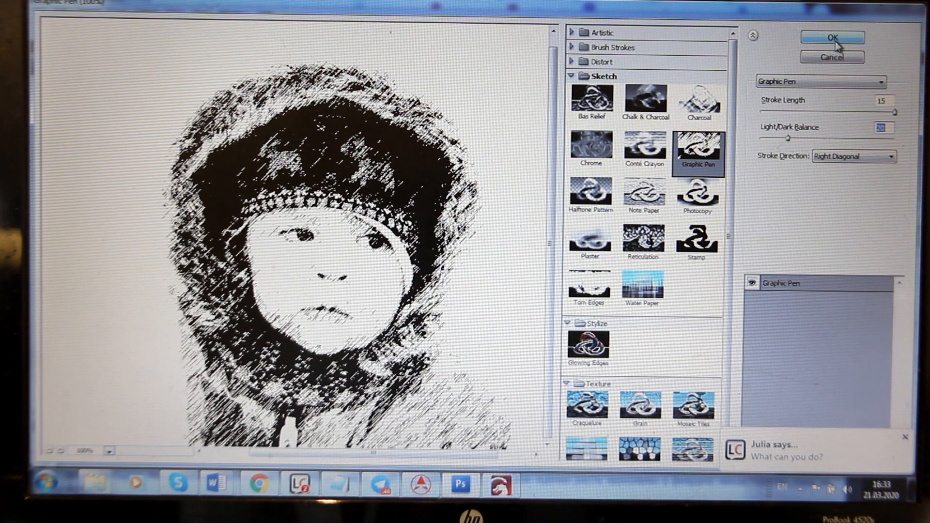
Apply the Graphic Pen sketch effect to the portrait
click(831, 38)
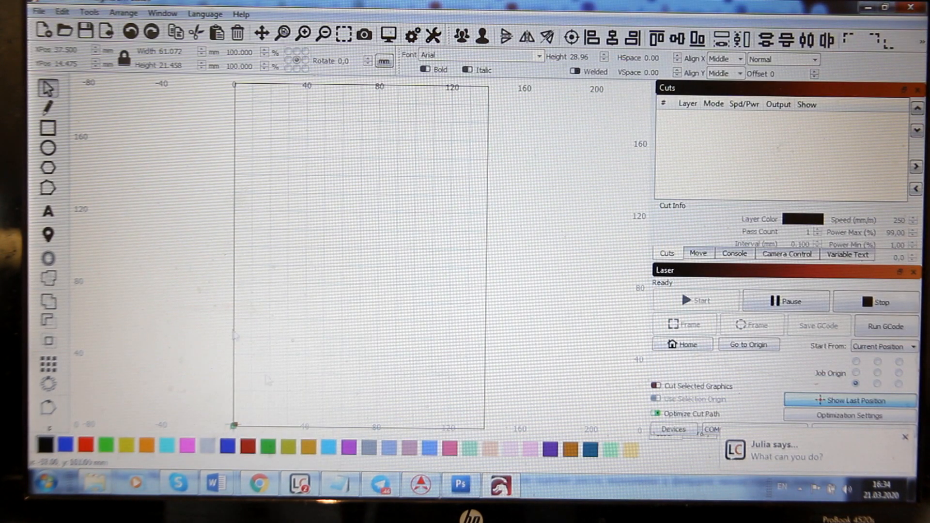
mouse_move(462, 484)
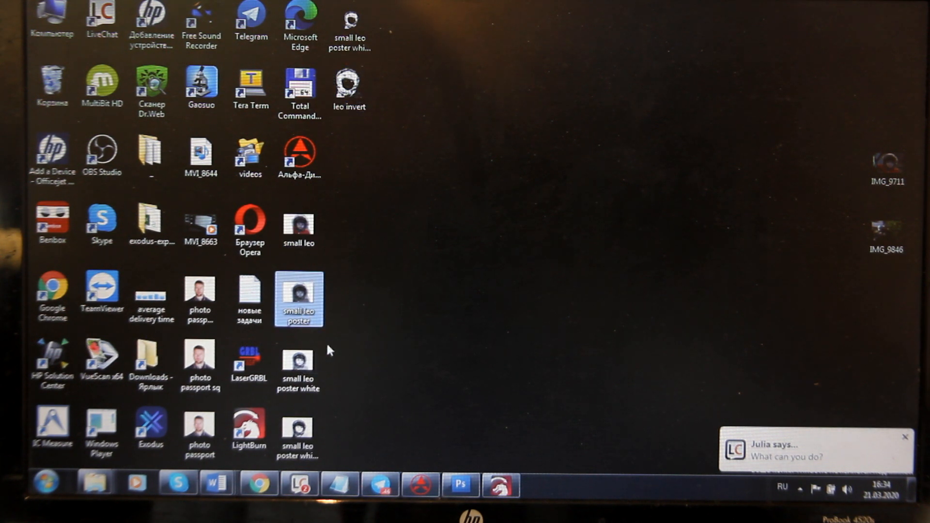
mouse_move(270, 336)
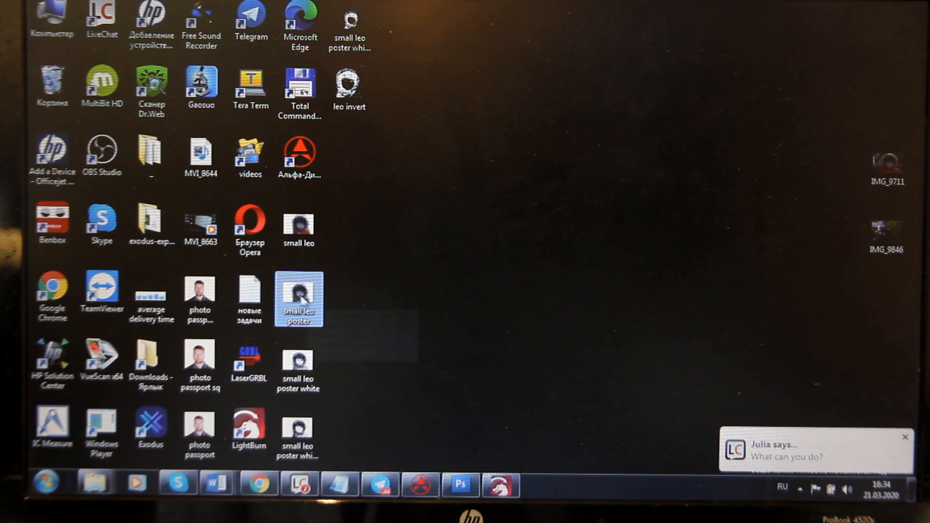
mouse_move(306, 375)
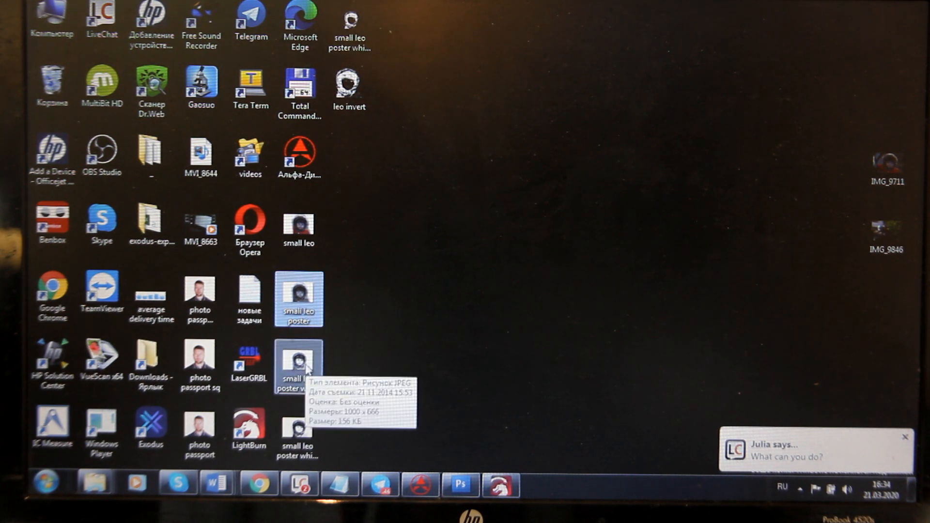
Preview and close the white poster image, then open the small leo poster white pen file
double_click(300, 299)
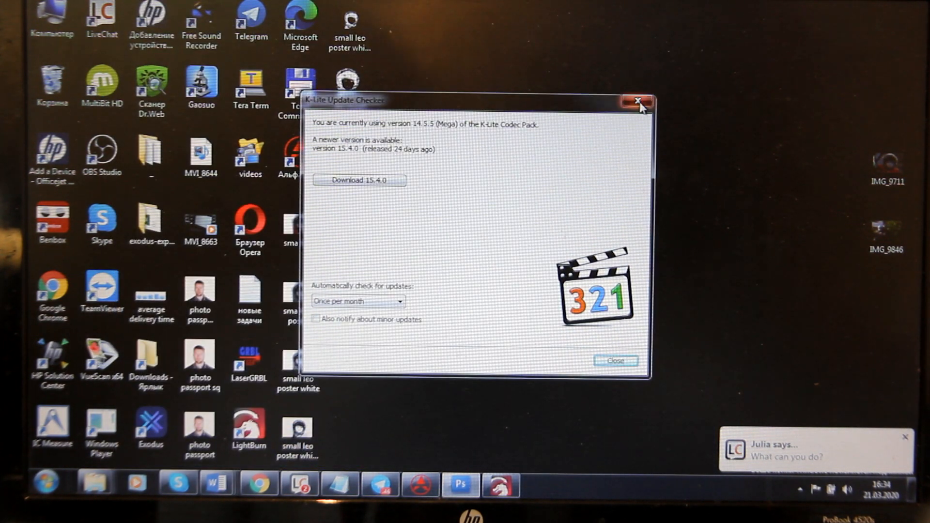
click(638, 101)
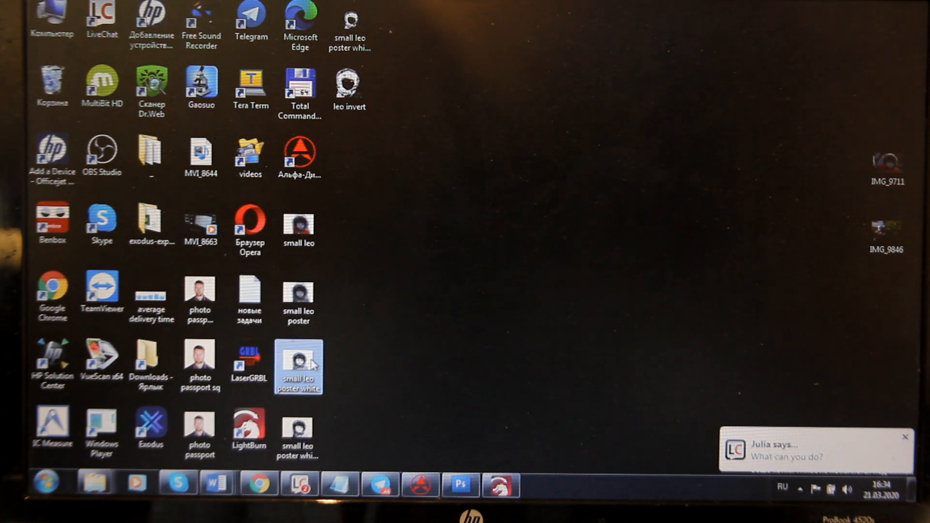
double_click(297, 360)
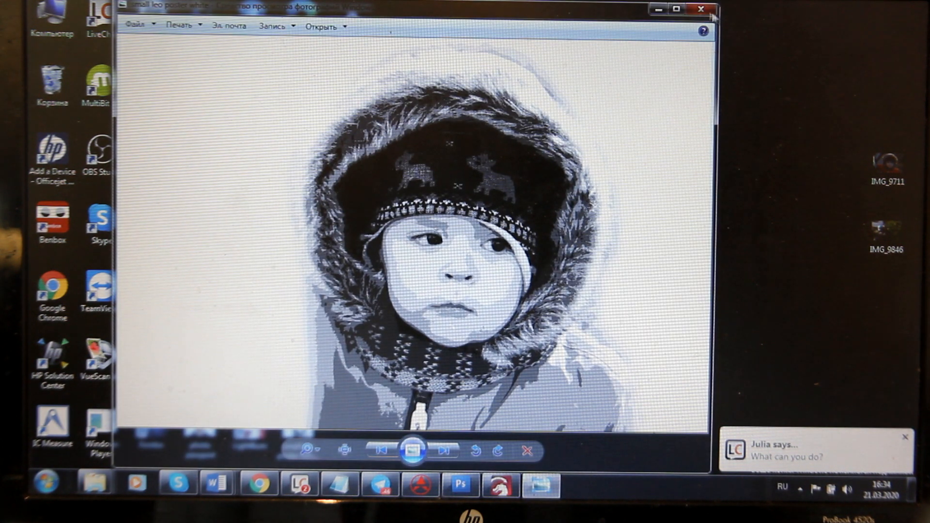
click(700, 8)
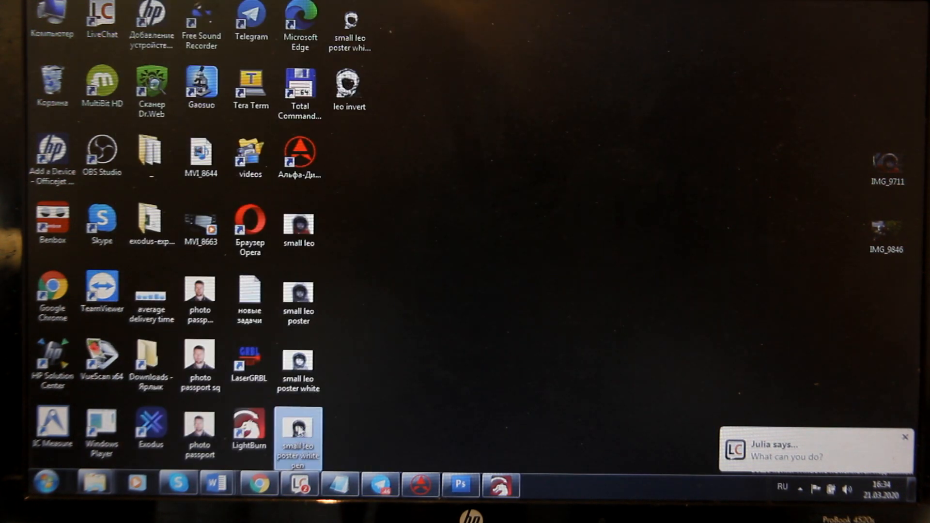
double_click(298, 427)
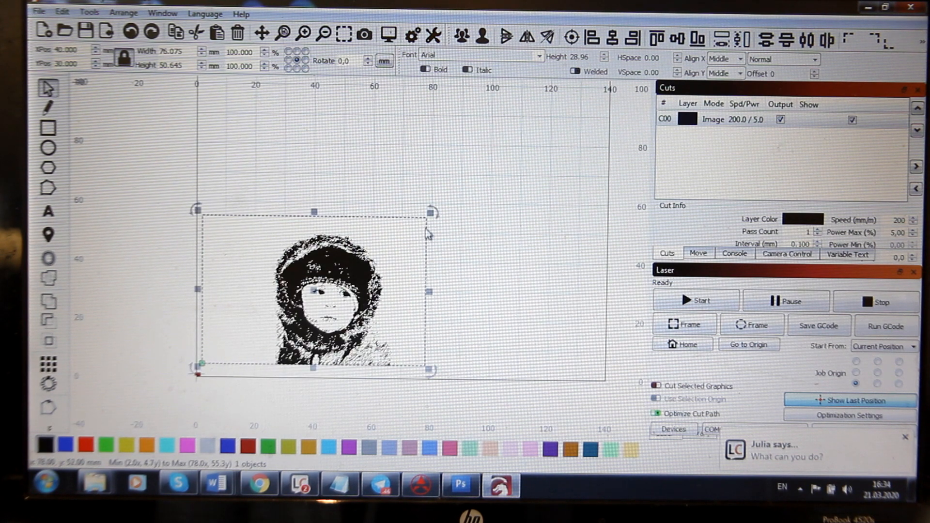
Shrink the imported pen-sketch portrait to about 73 × 49 mm by dragging a corner
drag(430, 211, 400, 232)
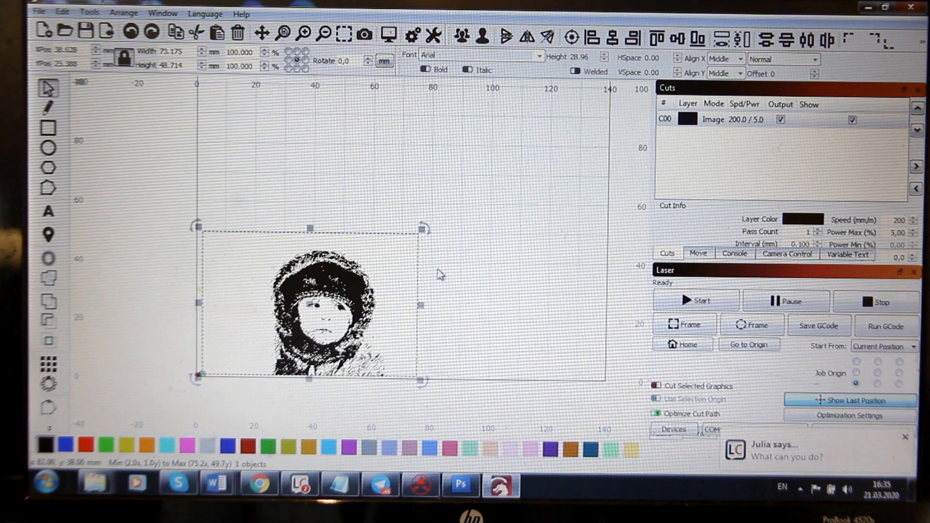
mouse_move(466, 319)
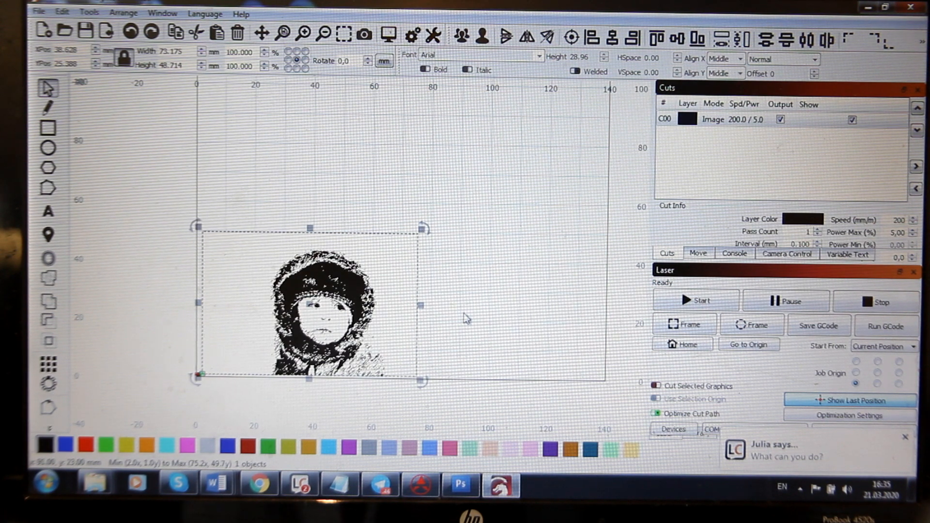